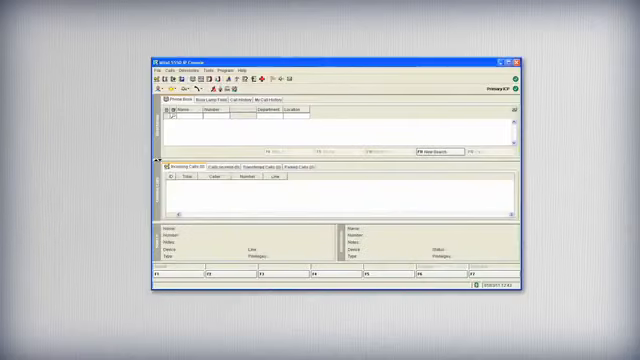
Step: Search the phone book Name field for 'Willia'
type("W")
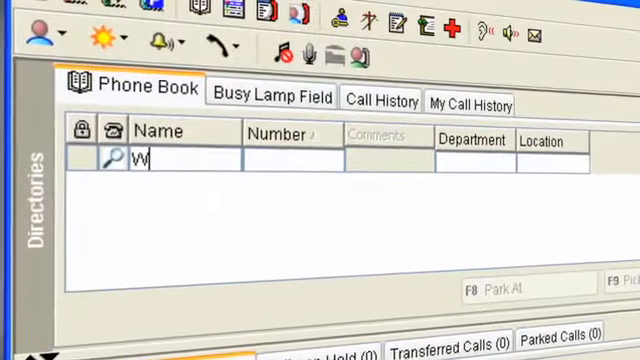
type("illia")
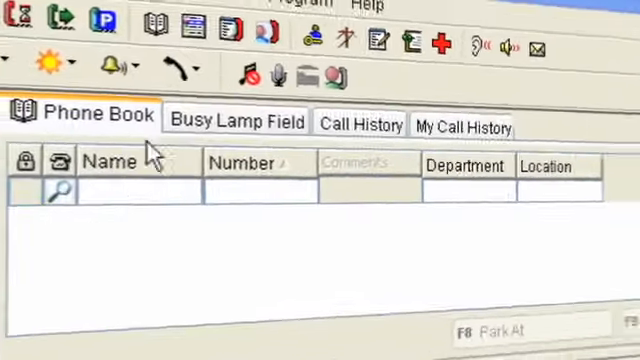
Step: Search the phone book Department field for 'tech'
left_click(236, 120)
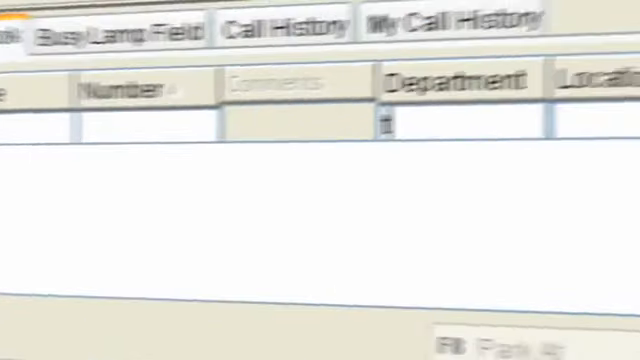
type("tech")
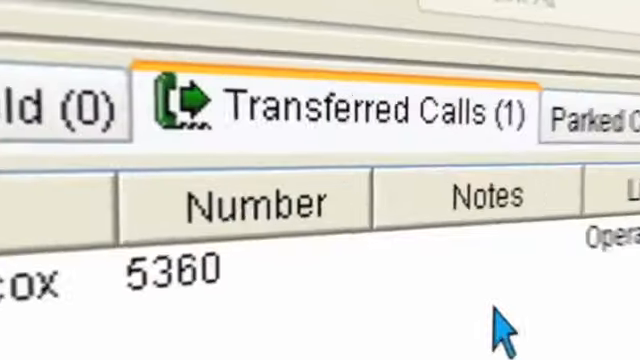
Step: Show the Transferred Calls list with the call to extension 5360
left_click(390, 70)
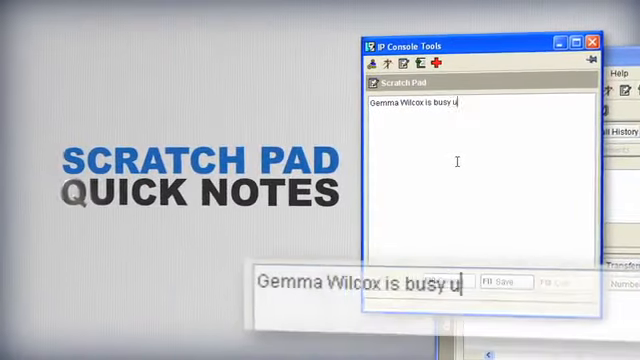
type("ntil 1pm")
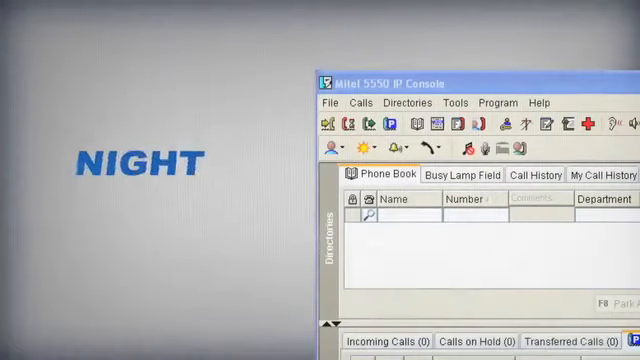
left_click(348, 150)
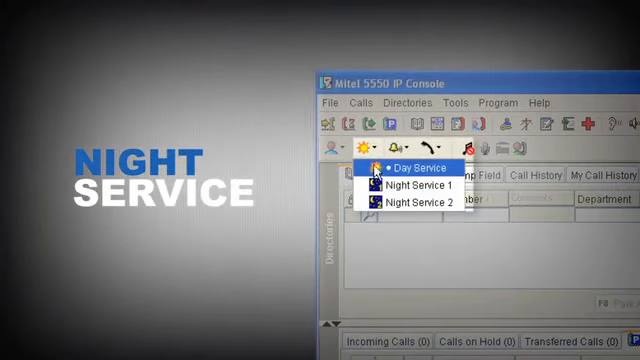